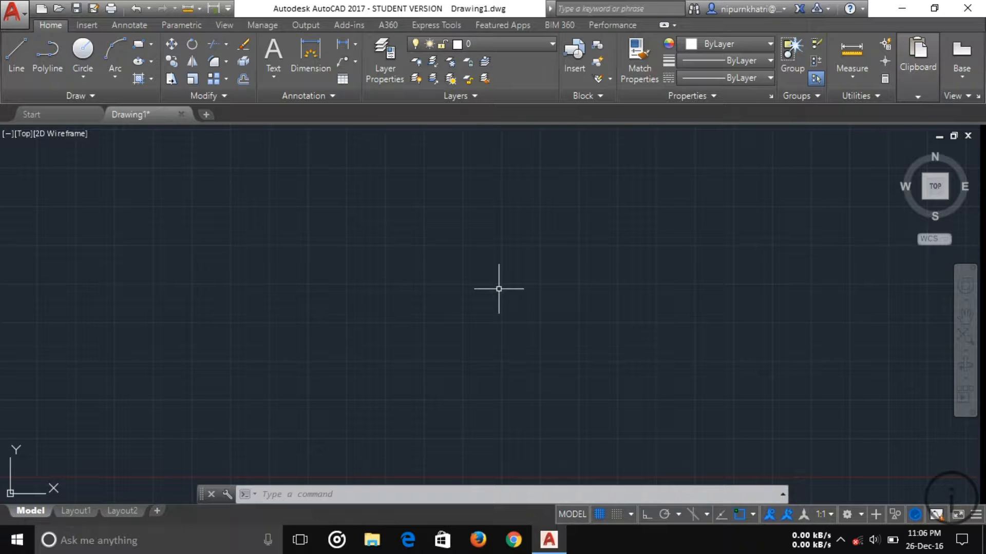
{"action": "mouse_move", "coordinate": [573, 274]}
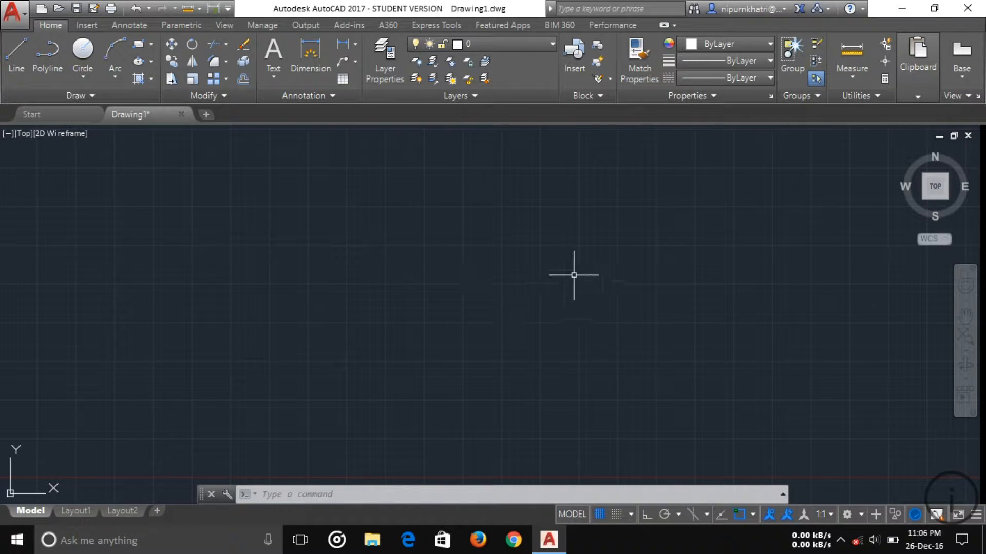
{"action": "mouse_move", "coordinate": [625, 272]}
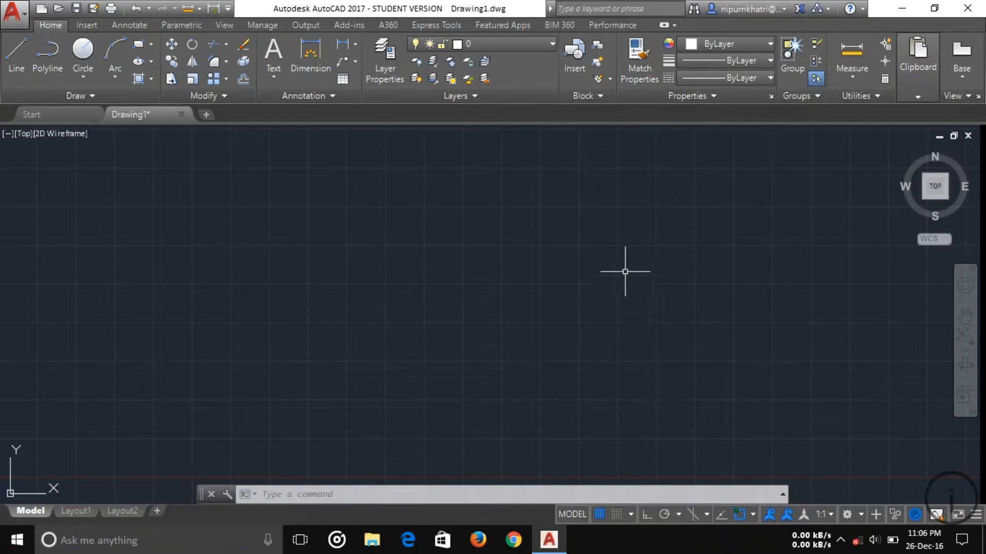
{"action": "mouse_move", "coordinate": [651, 250]}
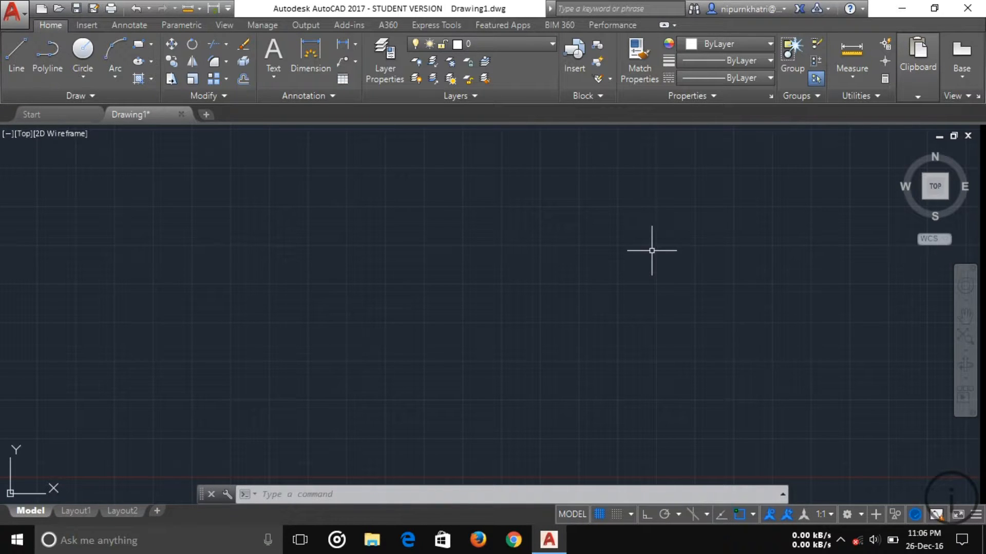
{"action": "mouse_move", "coordinate": [575, 201]}
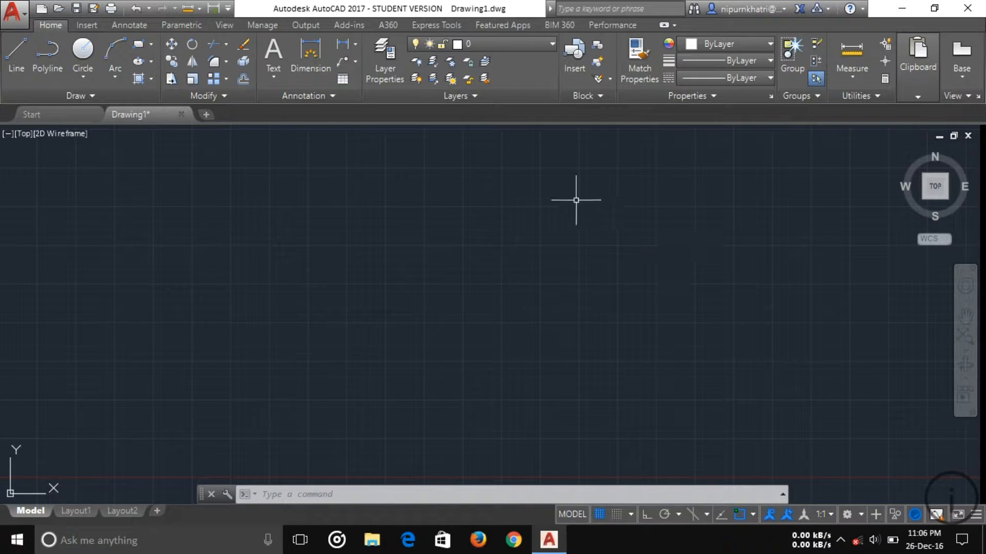
{"action": "mouse_move", "coordinate": [610, 240]}
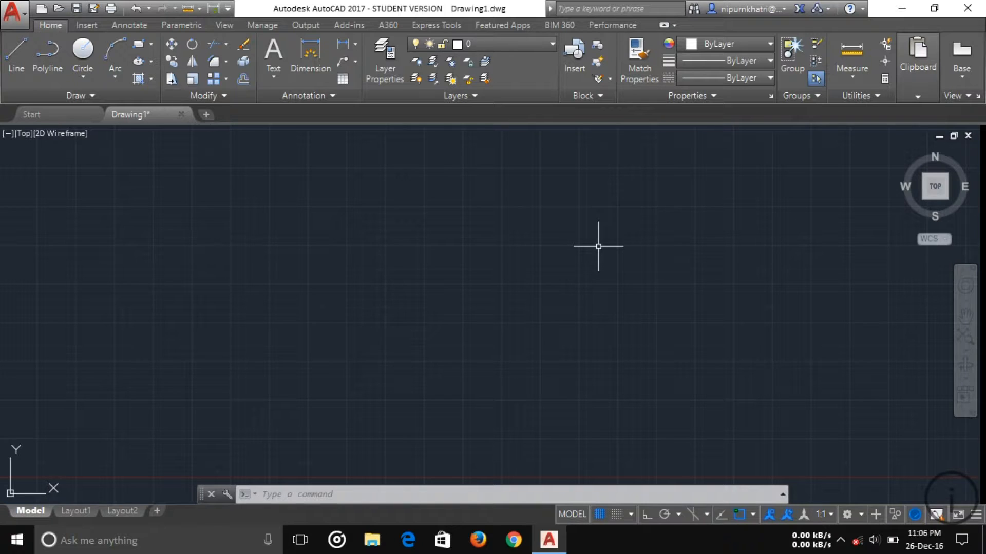
{"action": "mouse_move", "coordinate": [611, 236]}
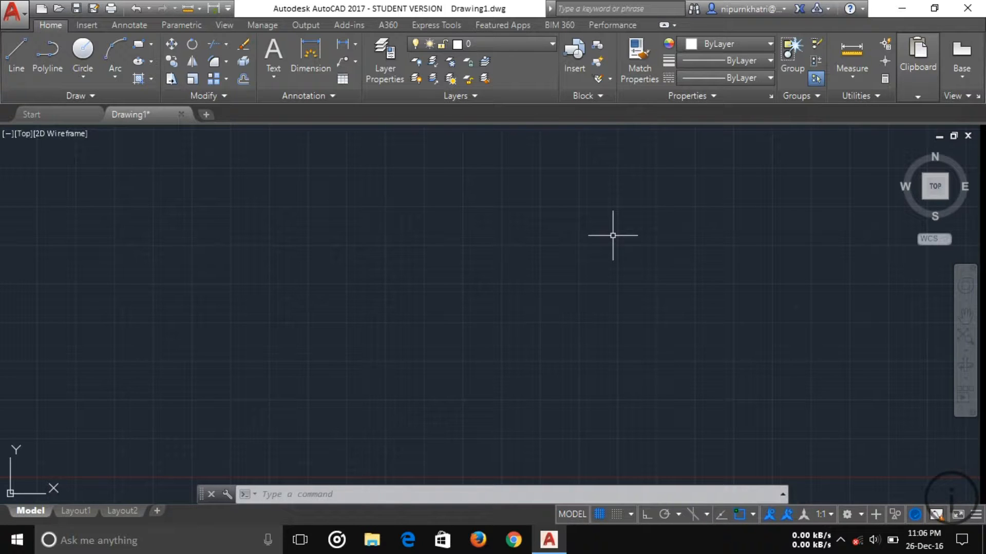
{"action": "mouse_move", "coordinate": [627, 200]}
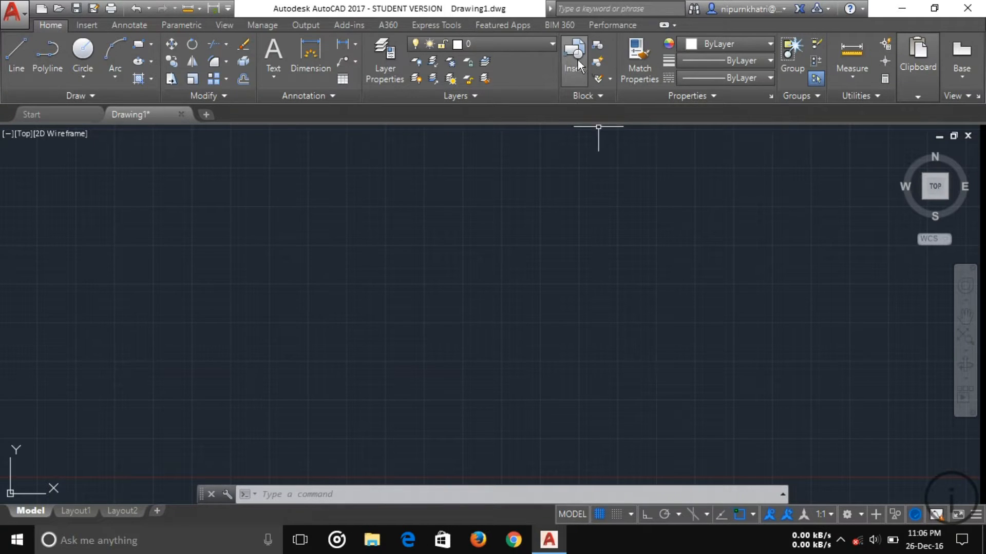
Step: Browse to the 01-01-cad-blocks-net-beds drawing and confirm inserting it as a block
{"action": "left_click", "coordinate": [573, 53]}
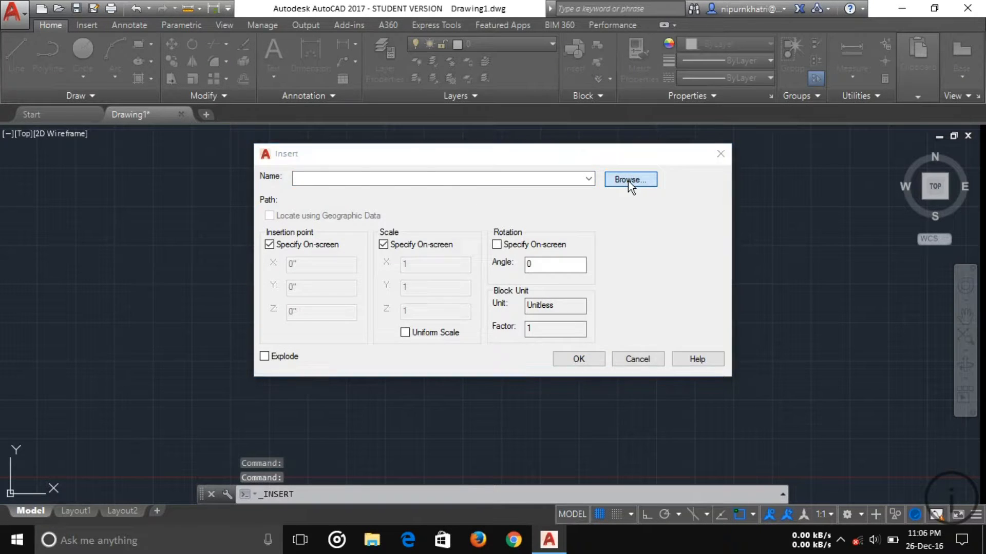
{"action": "left_click", "coordinate": [629, 180]}
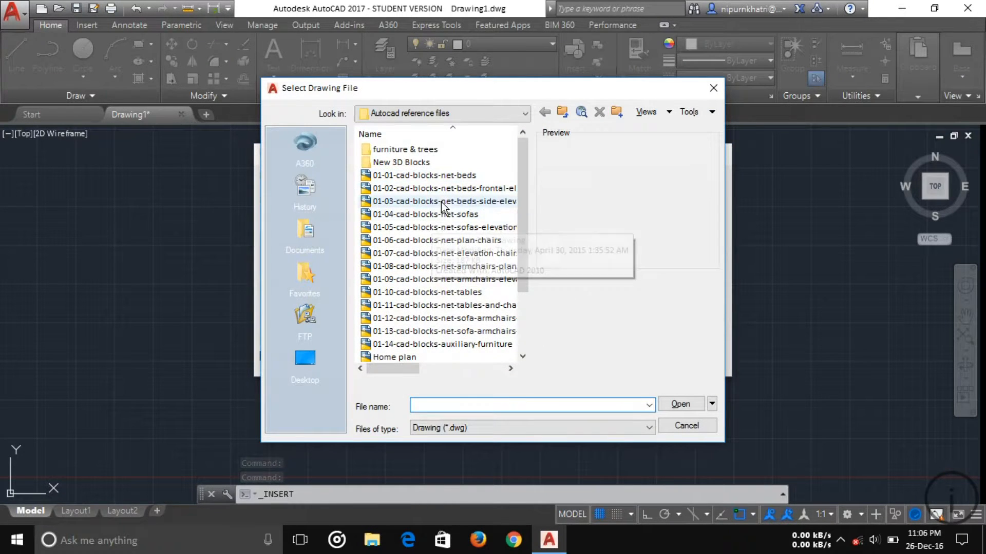
{"action": "left_click", "coordinate": [425, 175]}
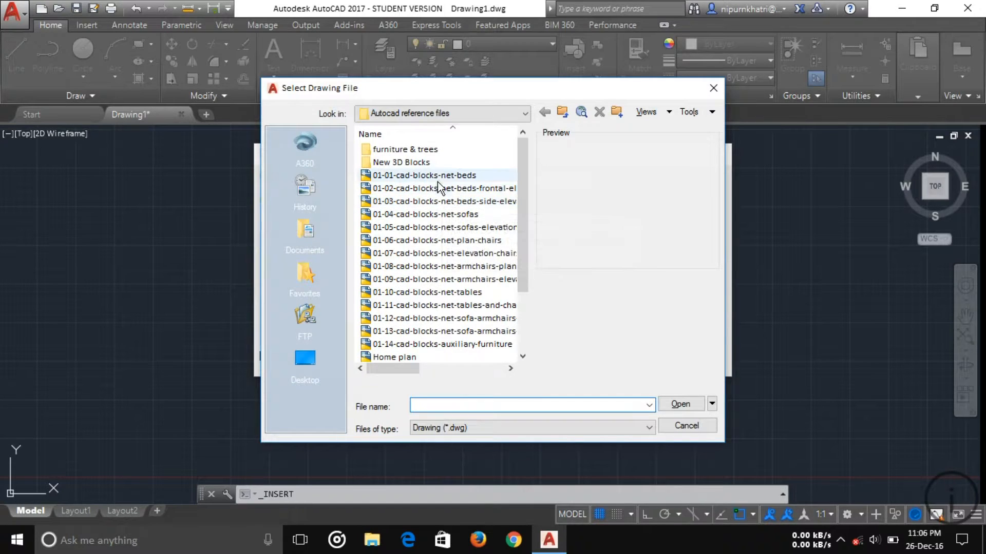
{"action": "left_click", "coordinate": [423, 174]}
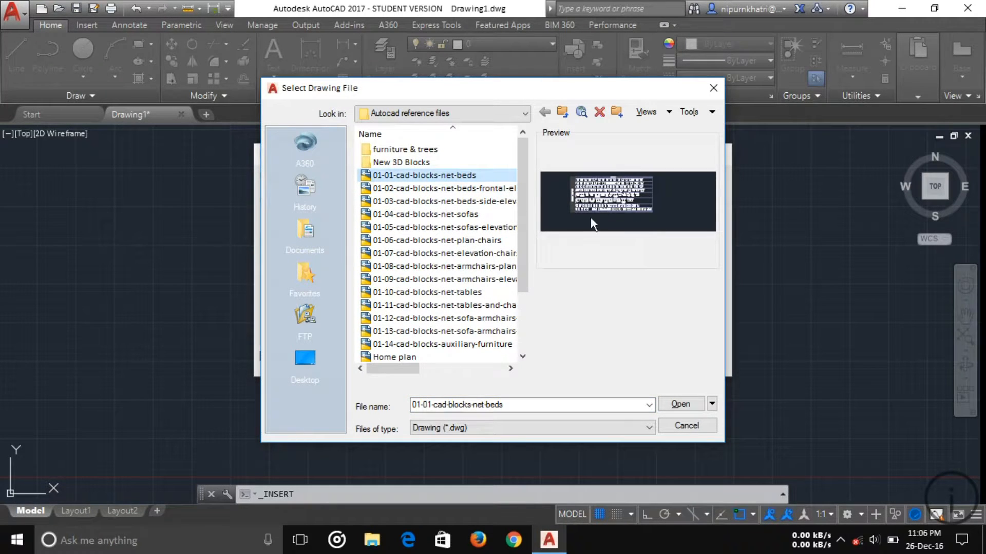
{"action": "mouse_move", "coordinate": [623, 229]}
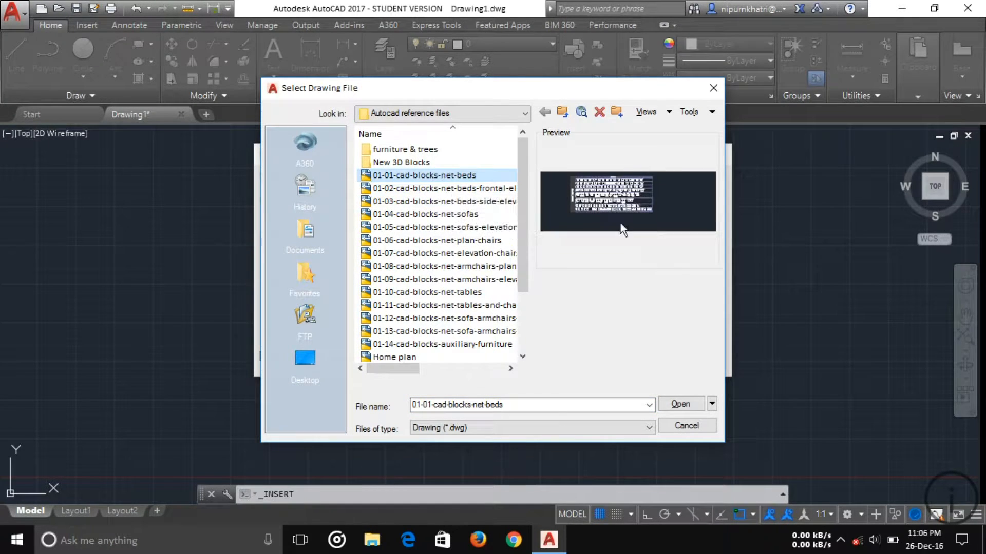
{"action": "left_click", "coordinate": [680, 404]}
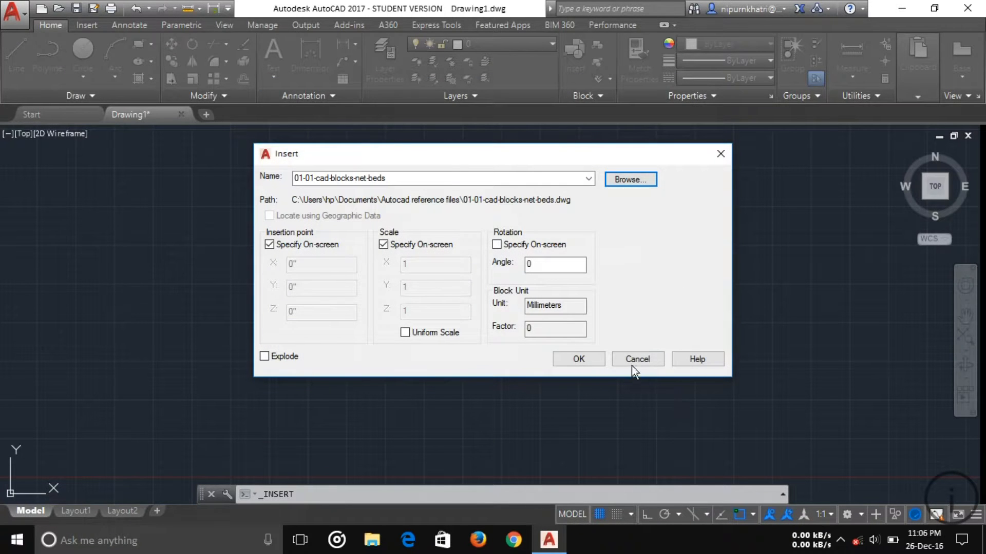
{"action": "left_click", "coordinate": [636, 358]}
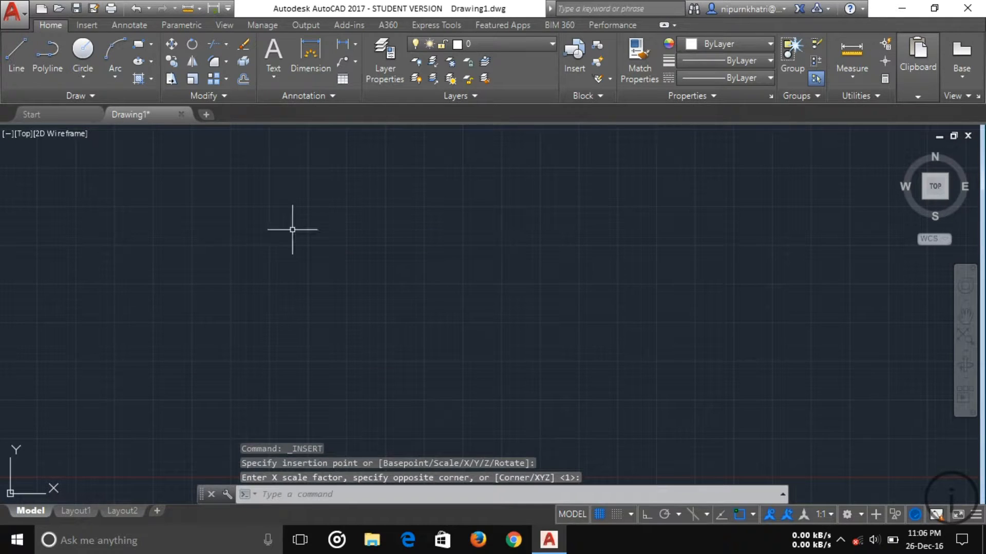
{"action": "mouse_move", "coordinate": [819, 291]}
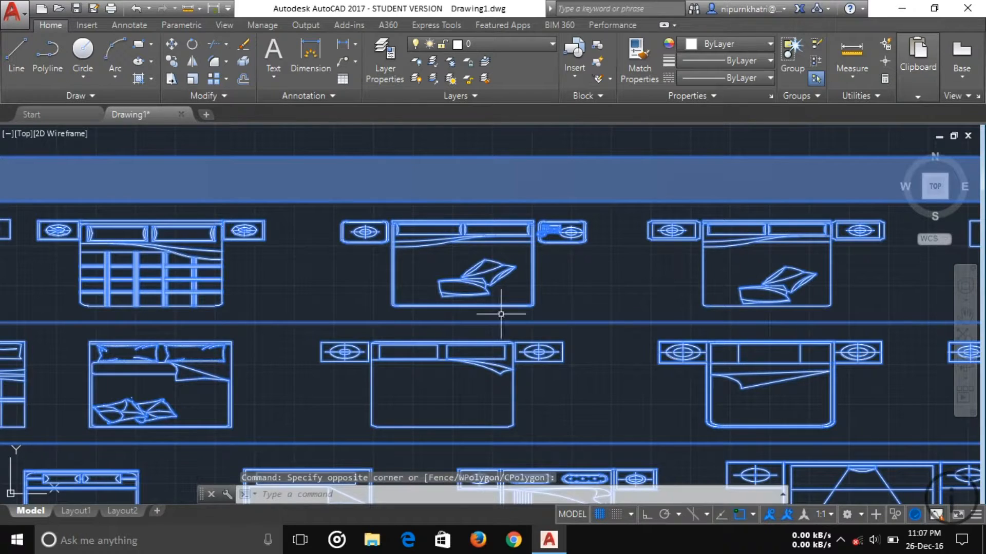
{"action": "mouse_move", "coordinate": [767, 142]}
{"action": "type", "text": "ERASE"}
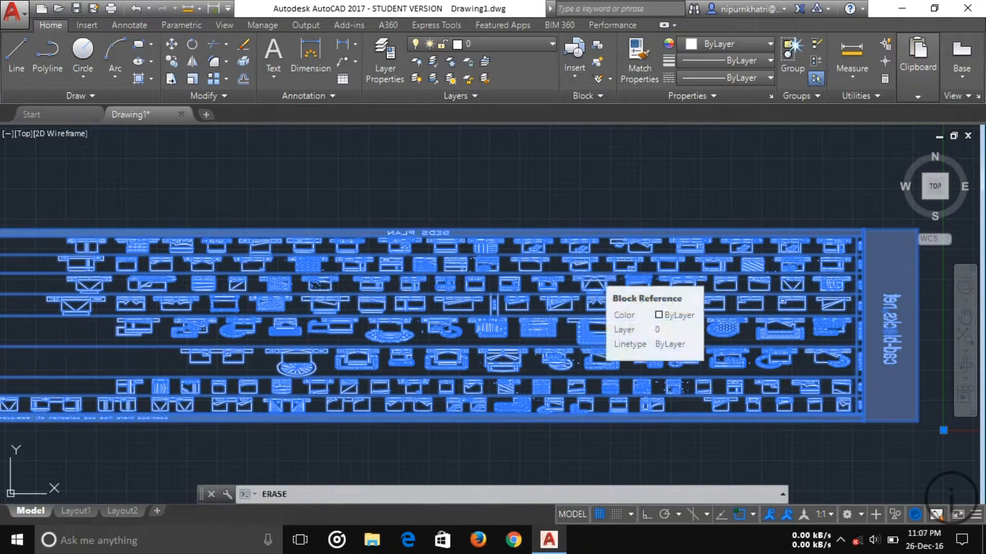
Step: Erase the placed beds block so the drawing is empty
{"action": "key", "text": "enter"}
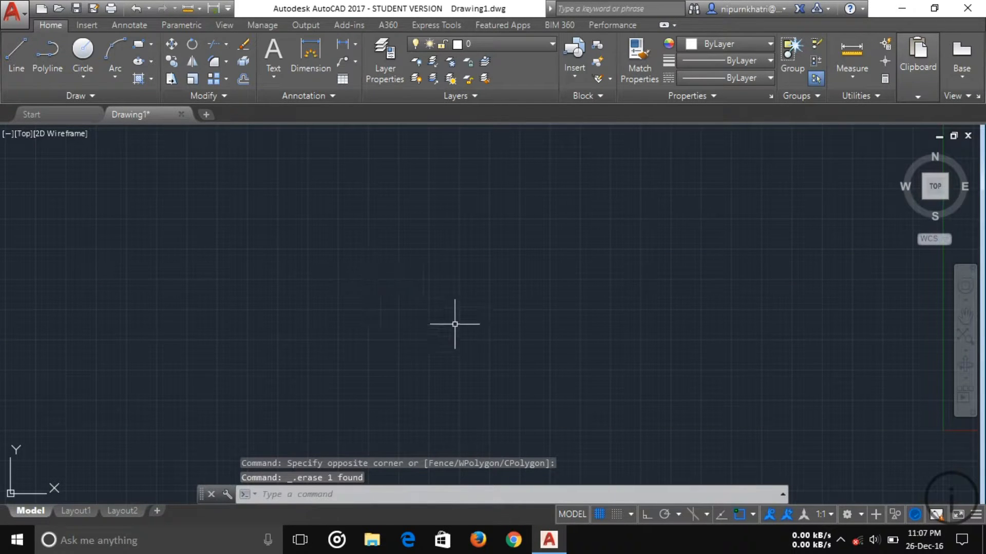
{"action": "mouse_move", "coordinate": [602, 164]}
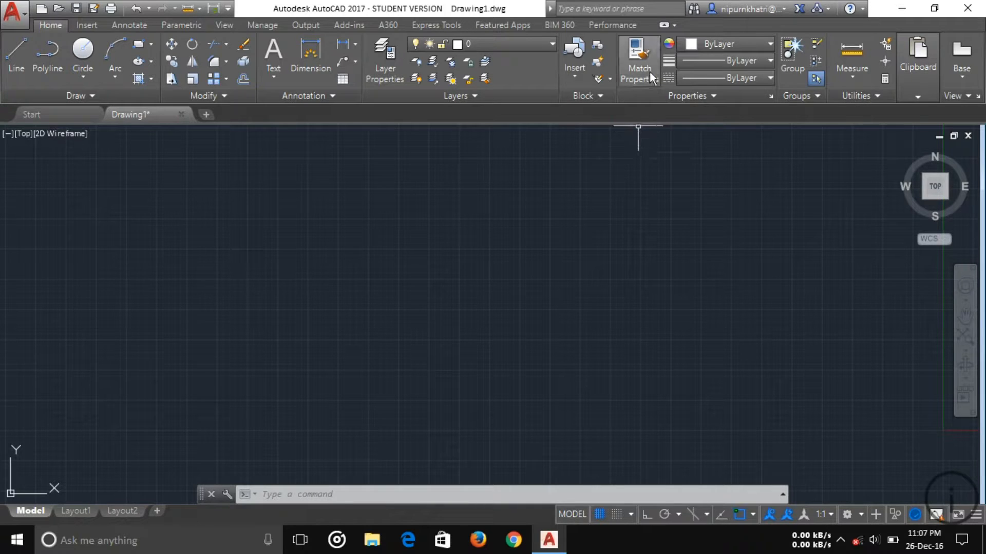
{"action": "mouse_move", "coordinate": [639, 56]}
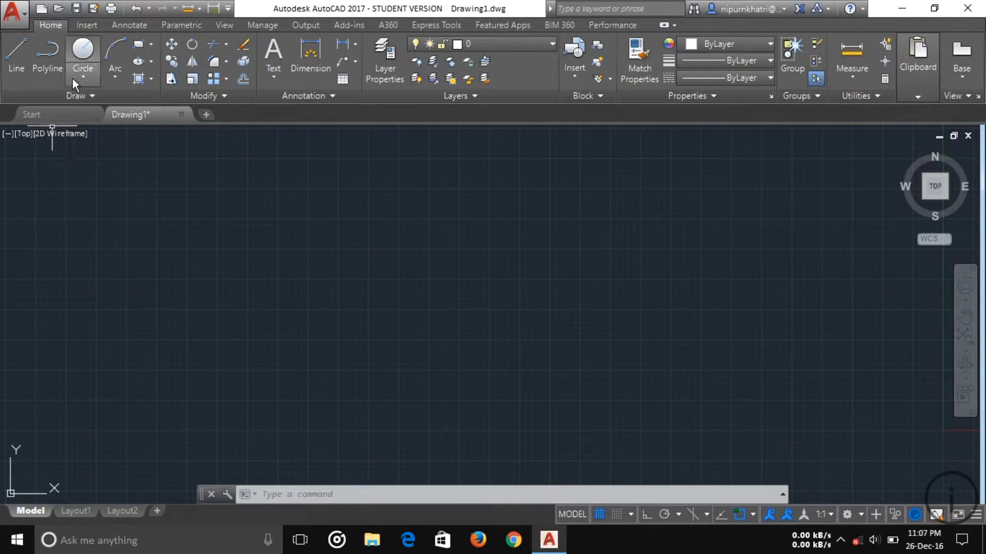
Step: Draw two circles with the right one in red, plus a tall and a wide rectangle
{"action": "left_click", "coordinate": [82, 57]}
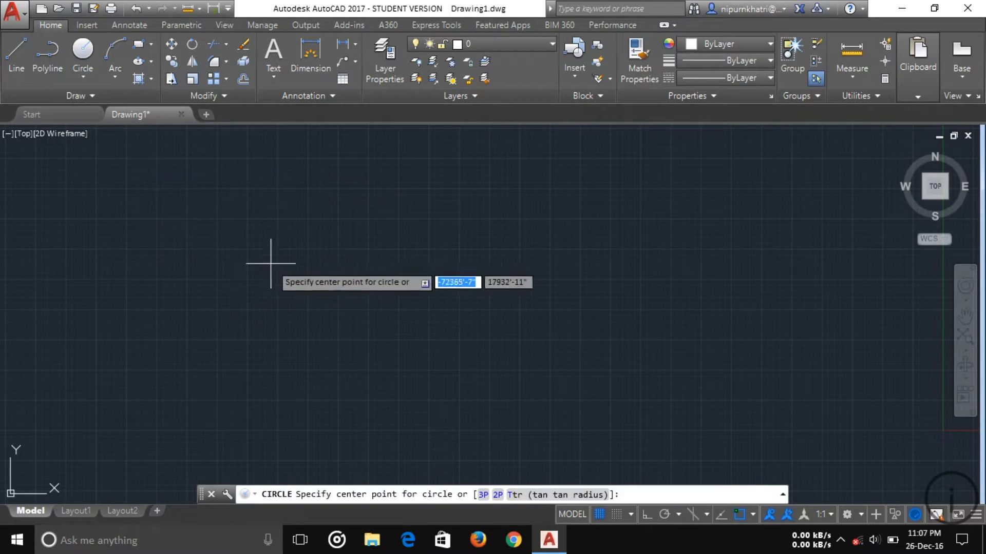
{"action": "left_click", "coordinate": [274, 257]}
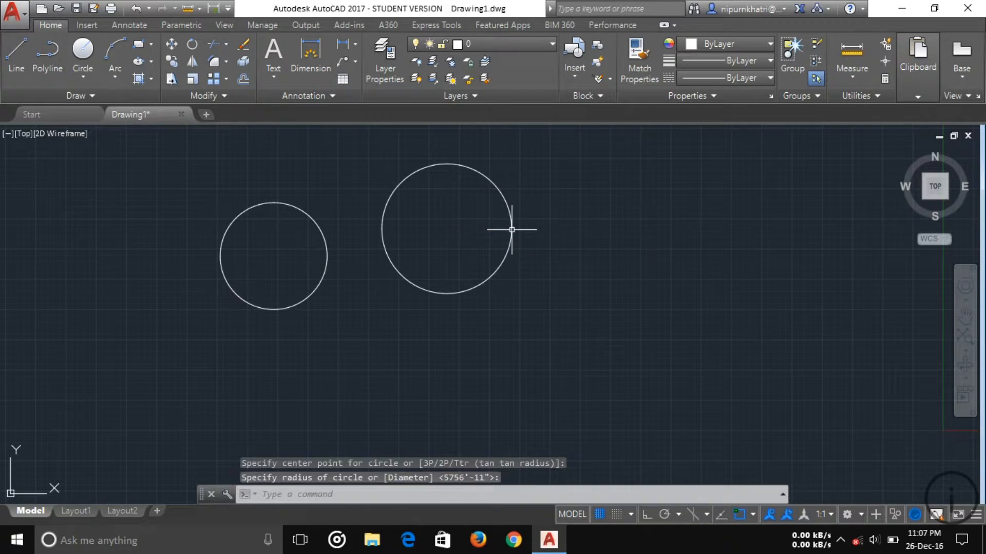
{"action": "mouse_move", "coordinate": [560, 292]}
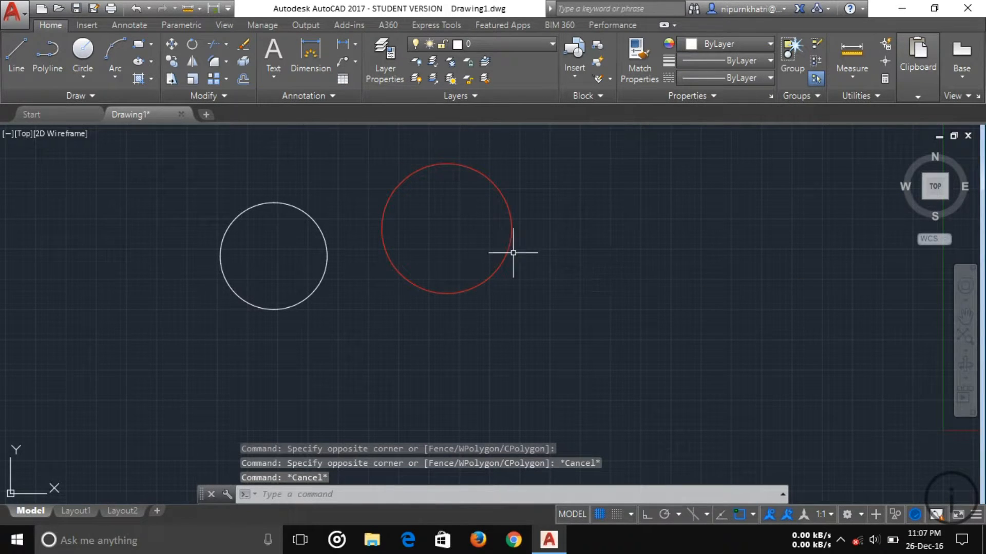
{"action": "mouse_move", "coordinate": [312, 281]}
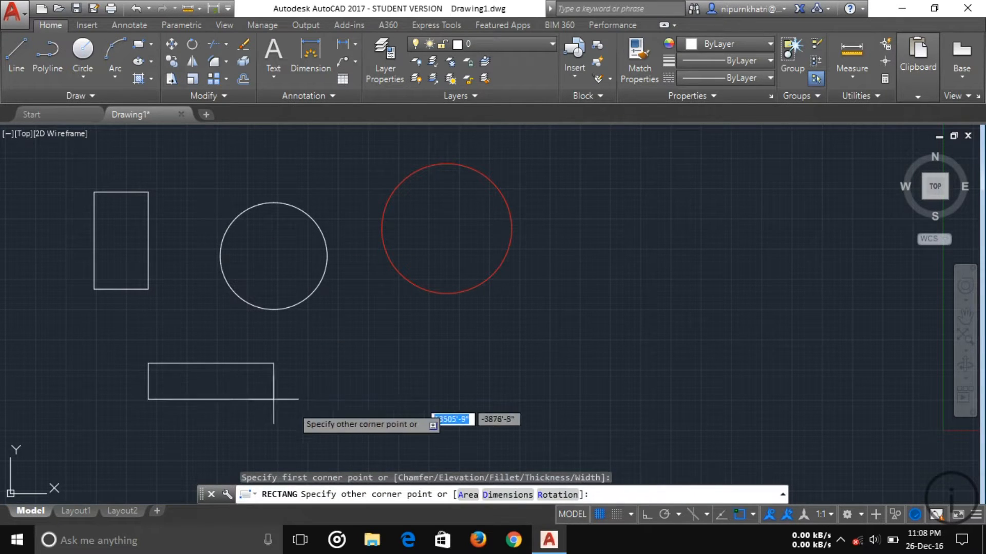
{"action": "left_click", "coordinate": [467, 328]}
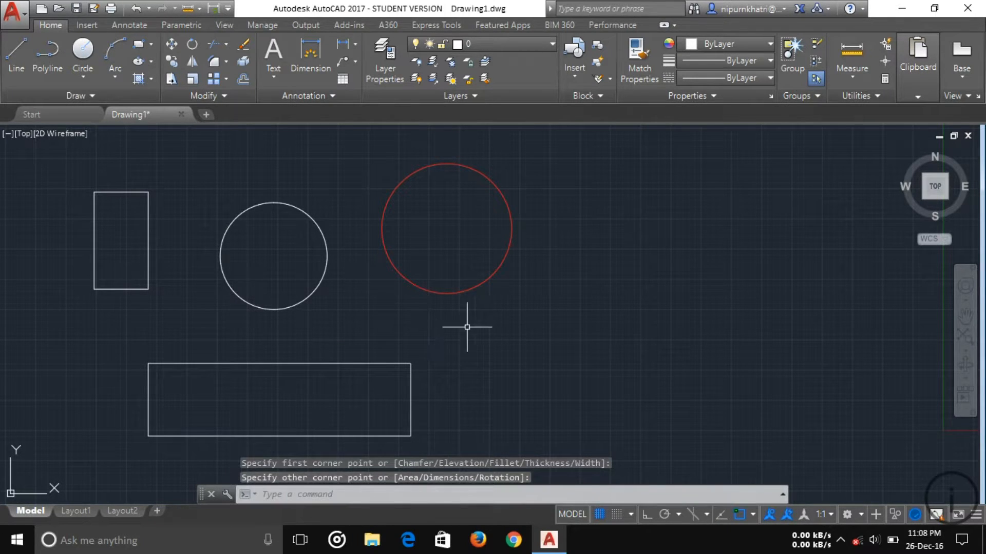
{"action": "mouse_move", "coordinate": [483, 168]}
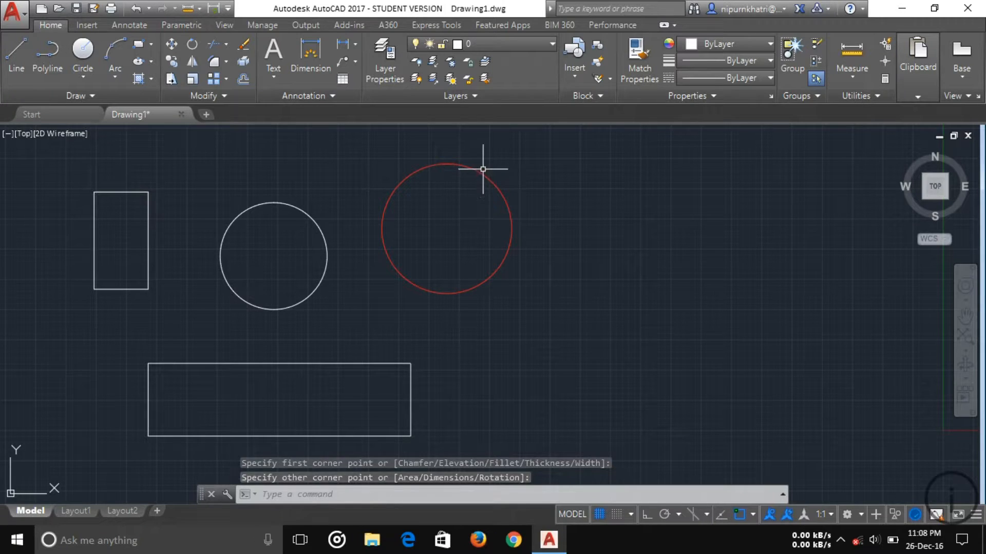
{"action": "mouse_move", "coordinate": [251, 291]}
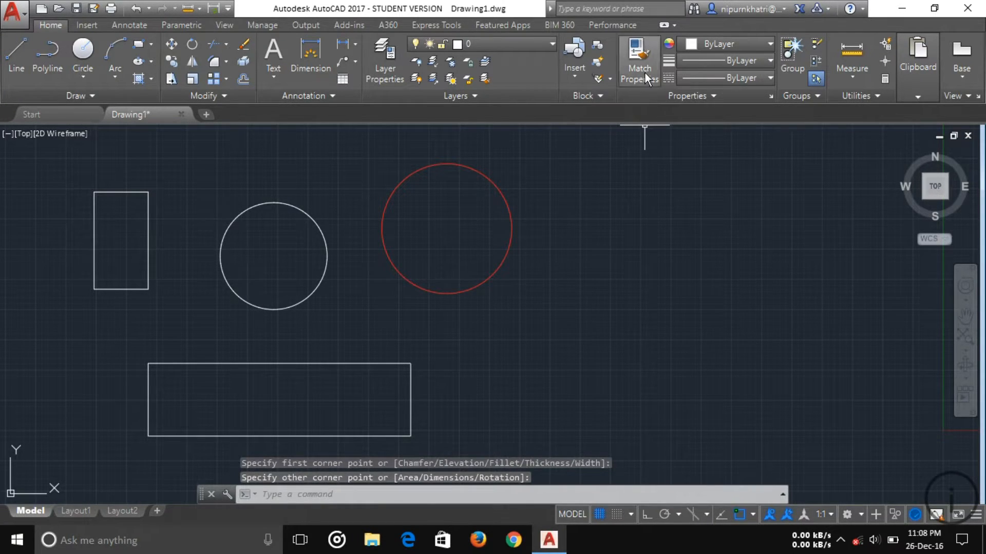
Step: Copy the red right circle's properties onto the left circle and both rectangles
{"action": "left_click", "coordinate": [639, 60]}
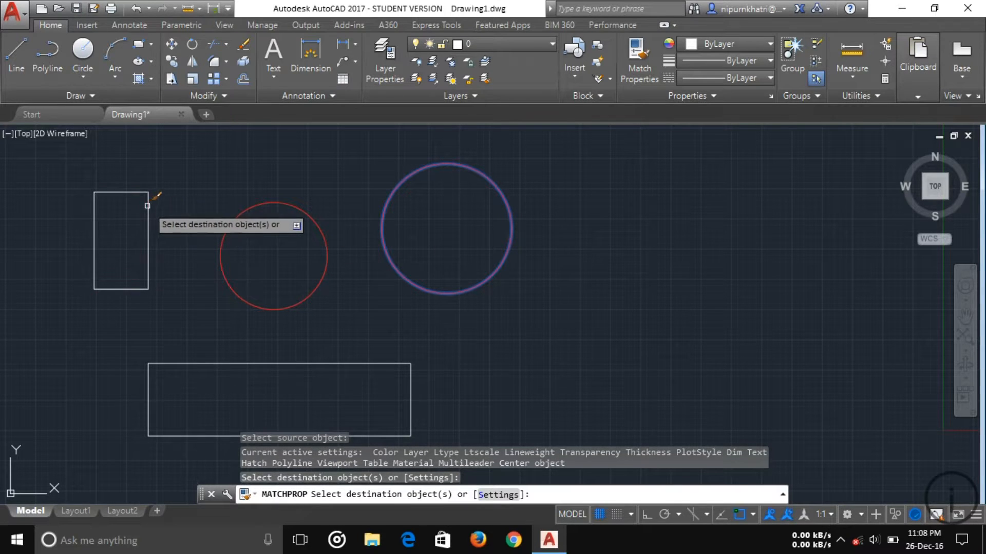
{"action": "left_click", "coordinate": [279, 364]}
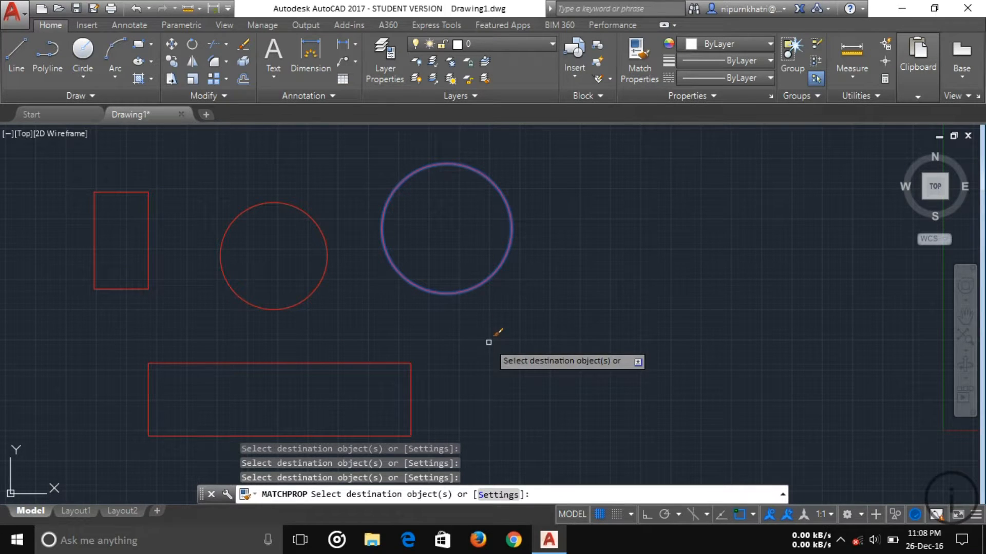
{"action": "mouse_move", "coordinate": [667, 309]}
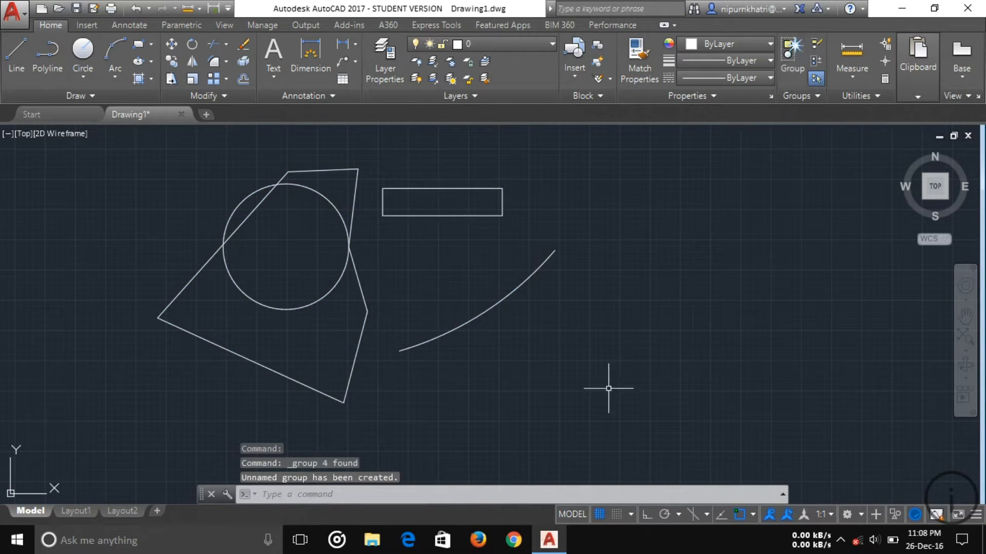
{"action": "mouse_move", "coordinate": [352, 205]}
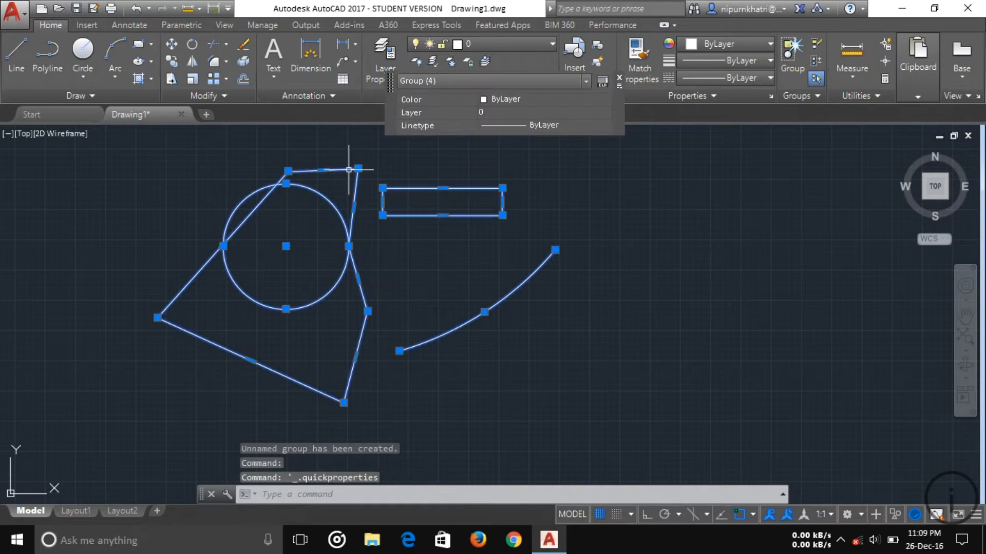
{"action": "mouse_move", "coordinate": [529, 263]}
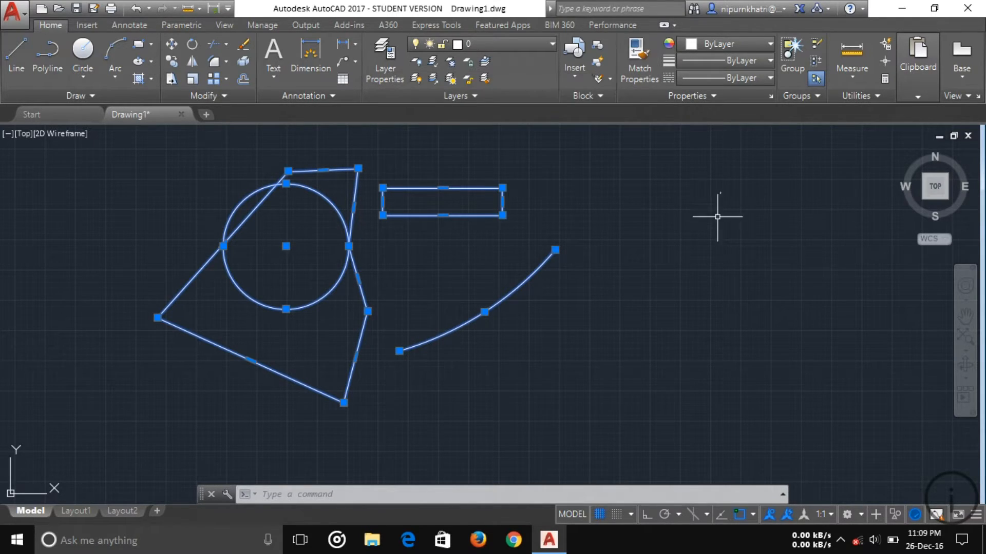
{"action": "mouse_move", "coordinate": [338, 230]}
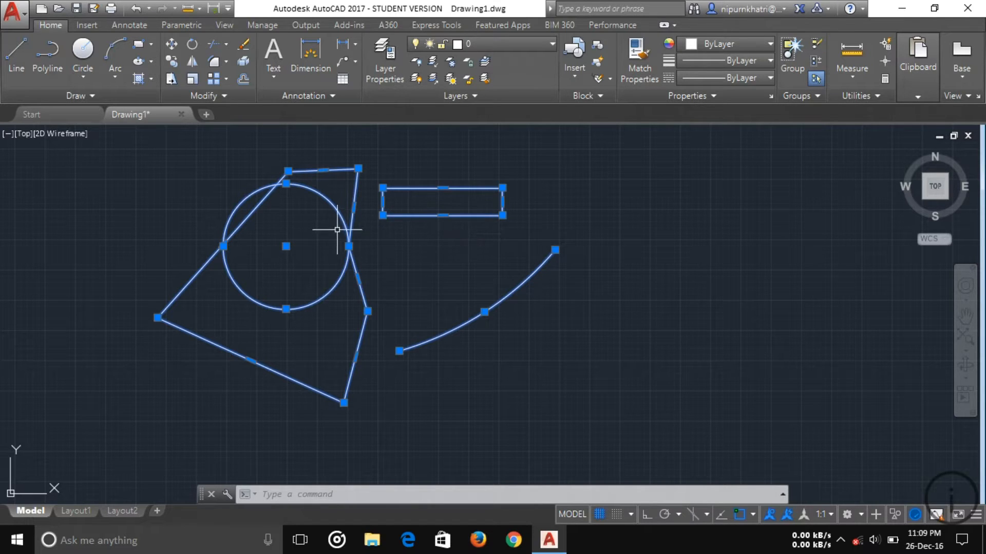
Step: Ungroup the four shapes into separate objects and cancel the test selection
{"action": "left_click", "coordinate": [816, 50]}
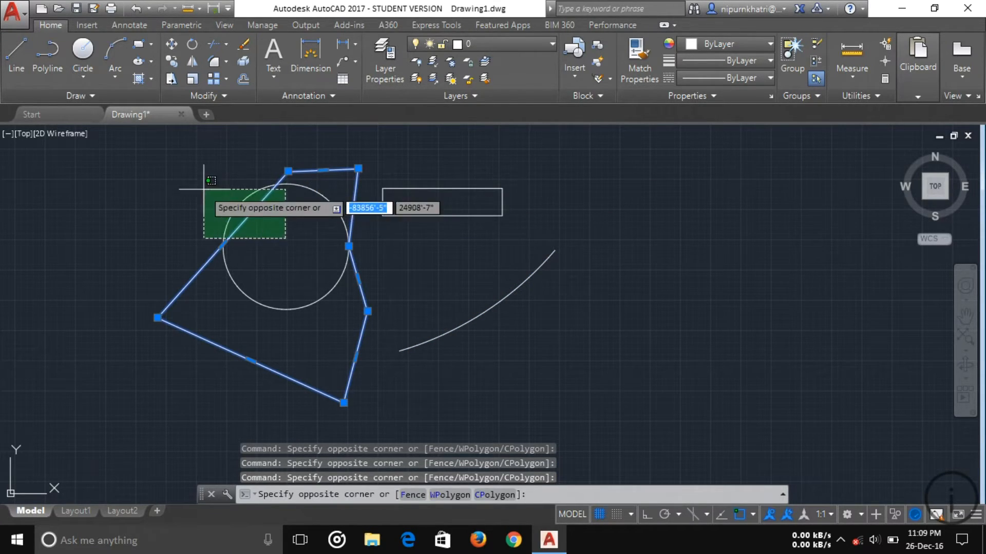
{"action": "key", "text": "Escape"}
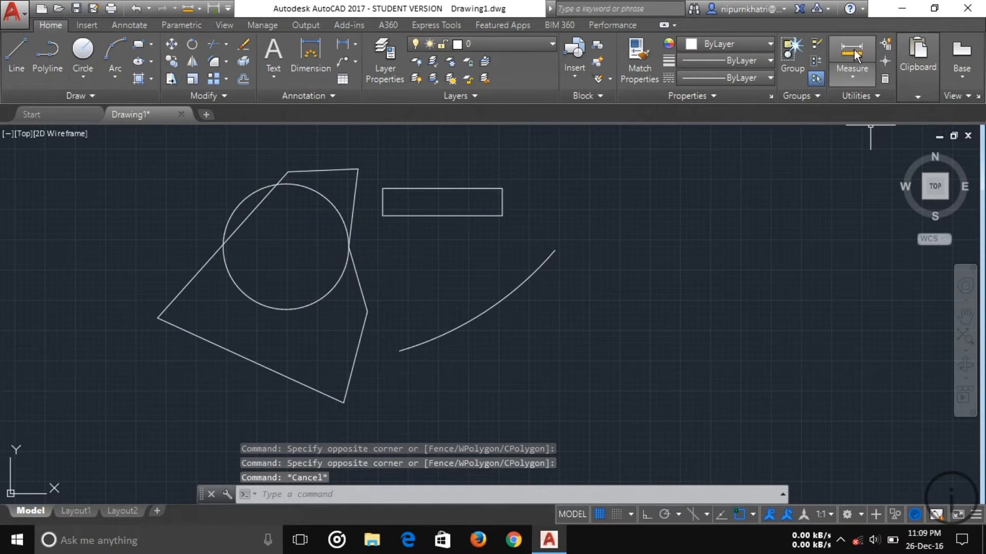
{"action": "left_click", "coordinate": [852, 54]}
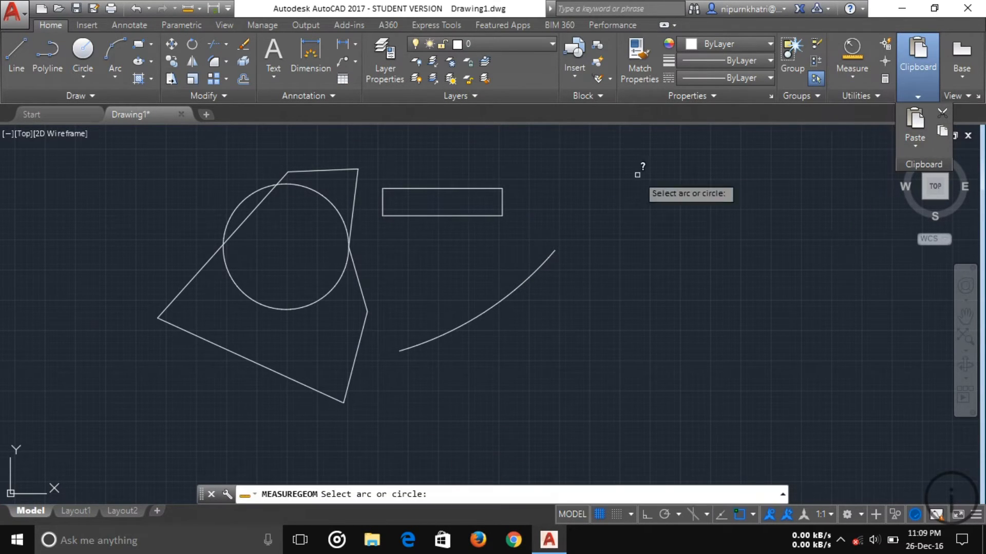
Step: Measure the circle's radius as 6760'-1", then cancel the angle option
{"action": "left_click", "coordinate": [292, 245]}
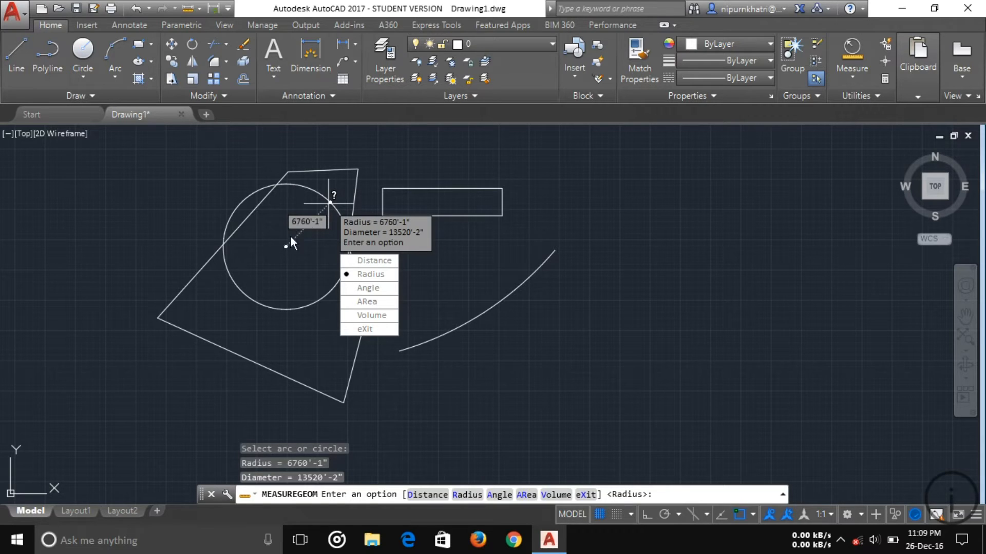
{"action": "mouse_move", "coordinate": [368, 288]}
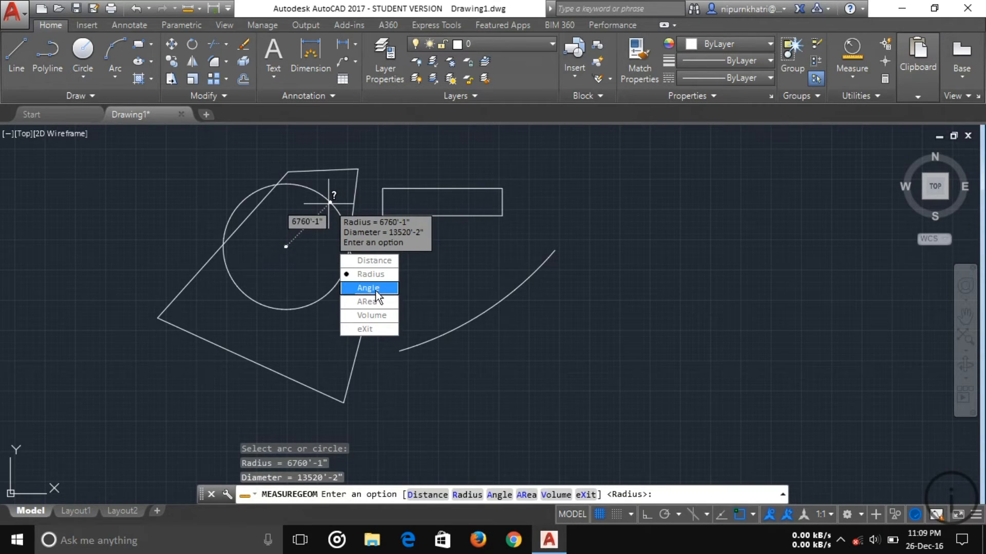
{"action": "left_click", "coordinate": [368, 288]}
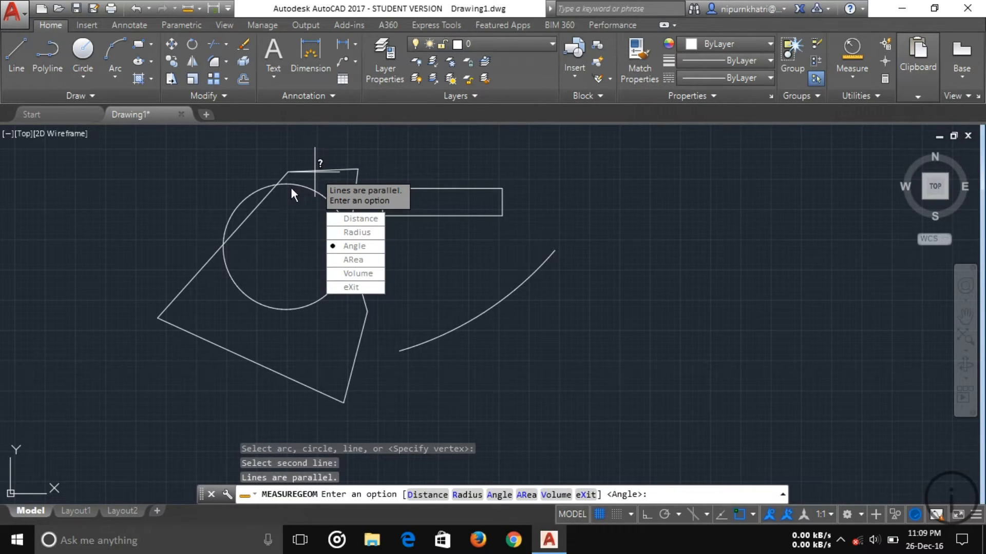
{"action": "key", "text": "Escape"}
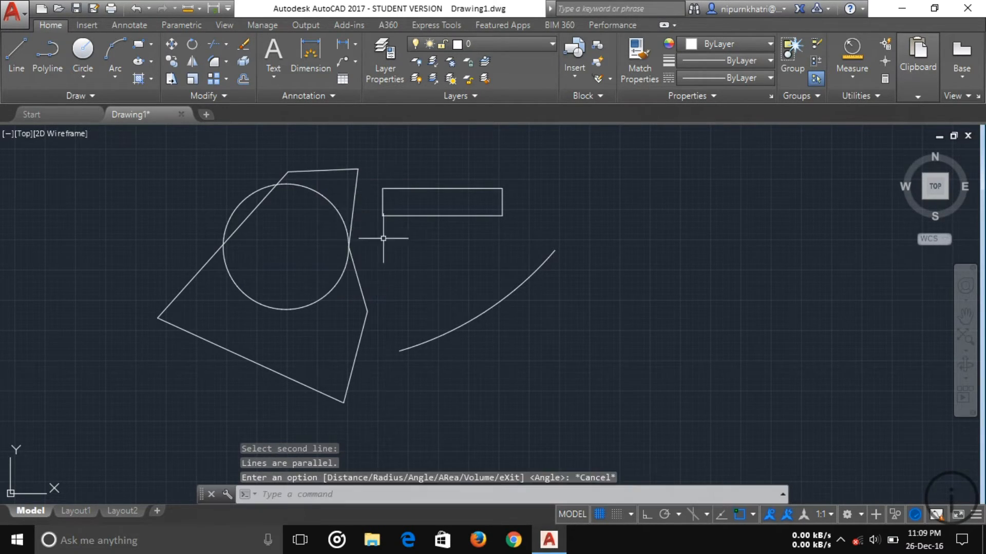
{"action": "left_click", "coordinate": [852, 60]}
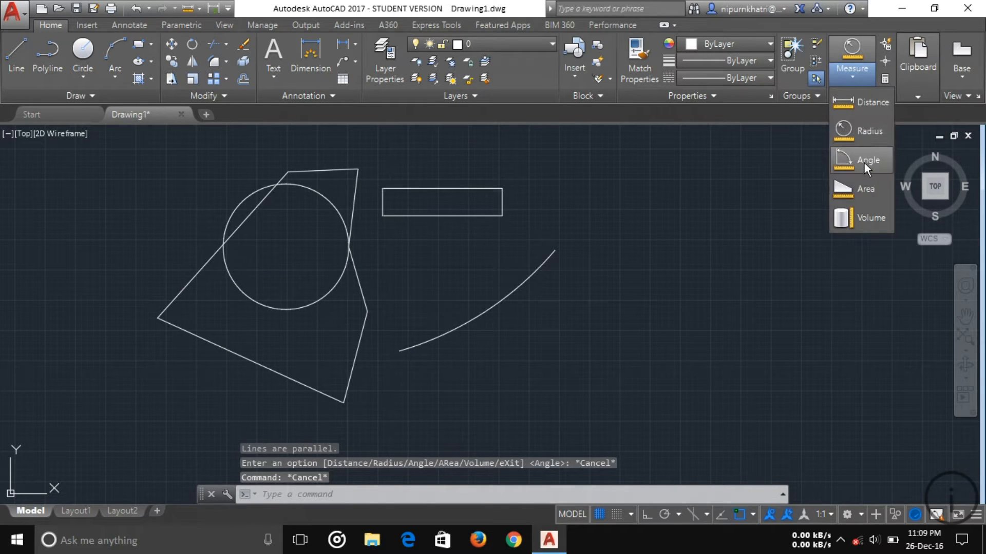
Step: Measure the 73° angle between two polygon edges and exit the measure command
{"action": "left_click", "coordinate": [868, 160]}
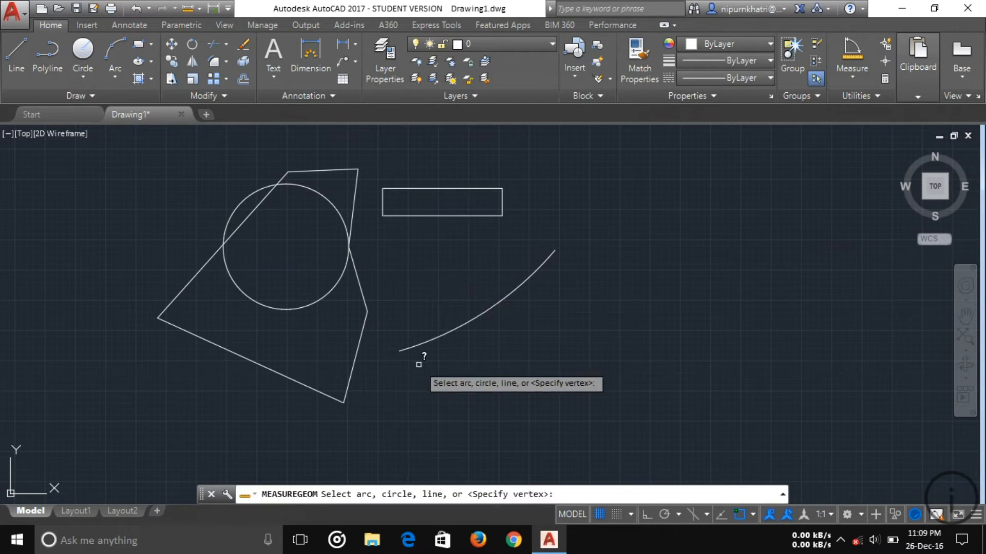
{"action": "mouse_move", "coordinate": [175, 330]}
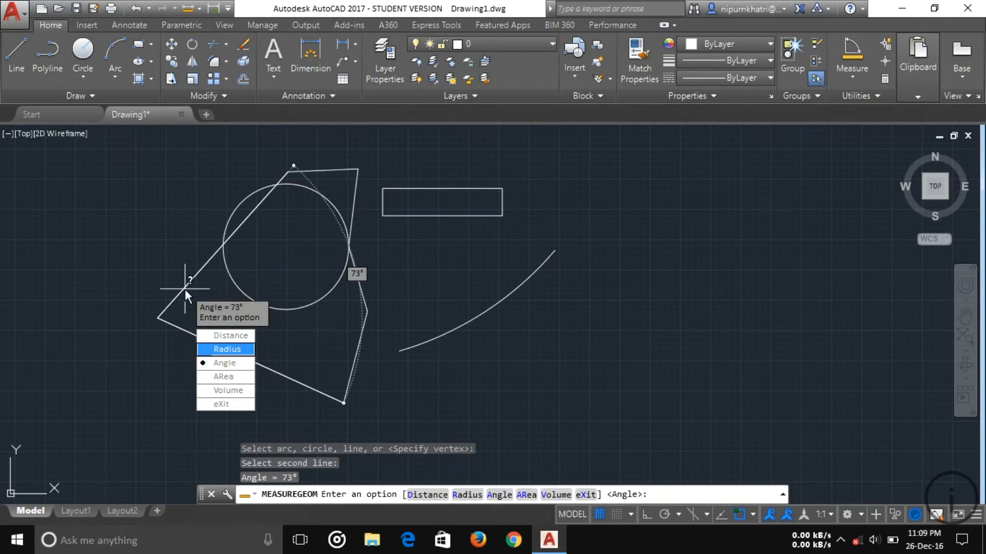
{"action": "mouse_move", "coordinate": [229, 323]}
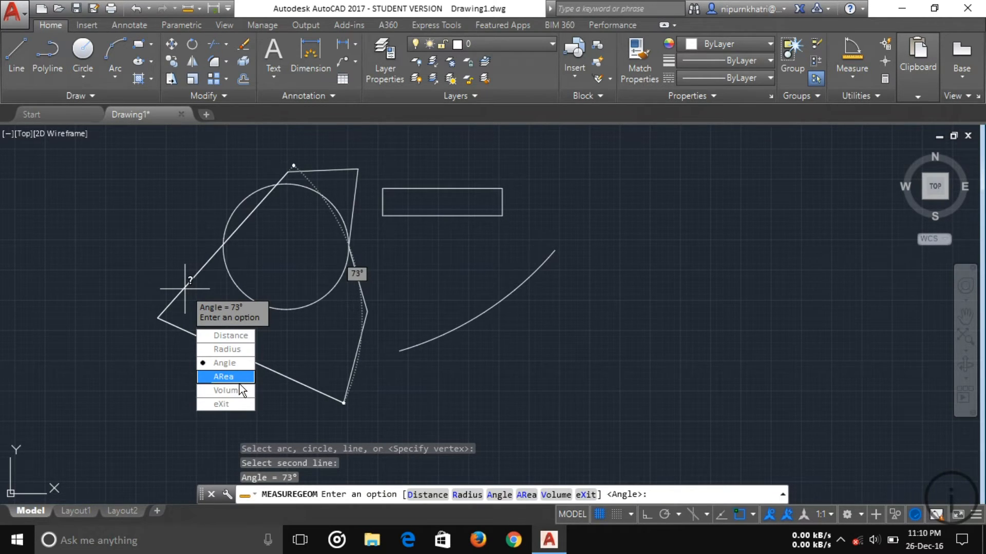
{"action": "mouse_move", "coordinate": [220, 404]}
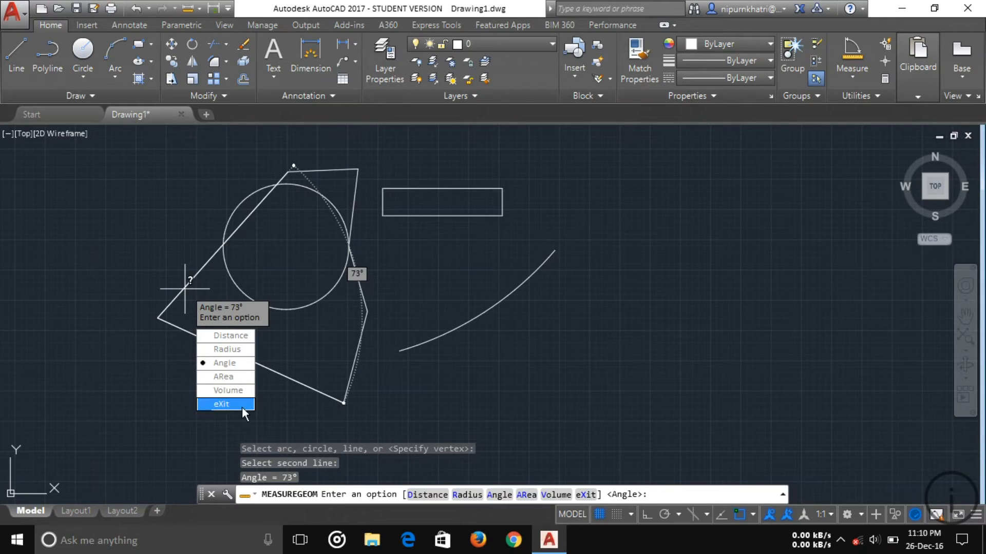
{"action": "left_click", "coordinate": [220, 404]}
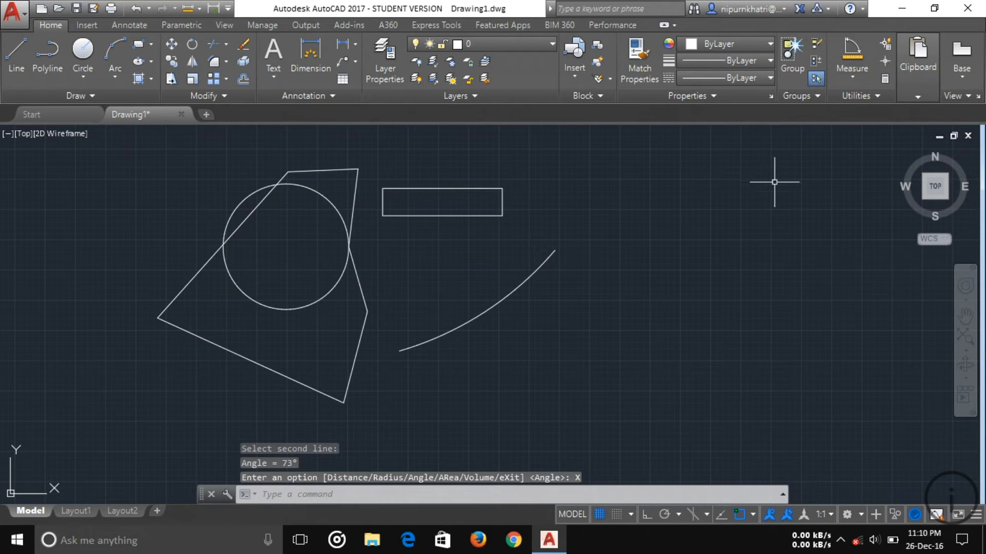
{"action": "left_click", "coordinate": [852, 60]}
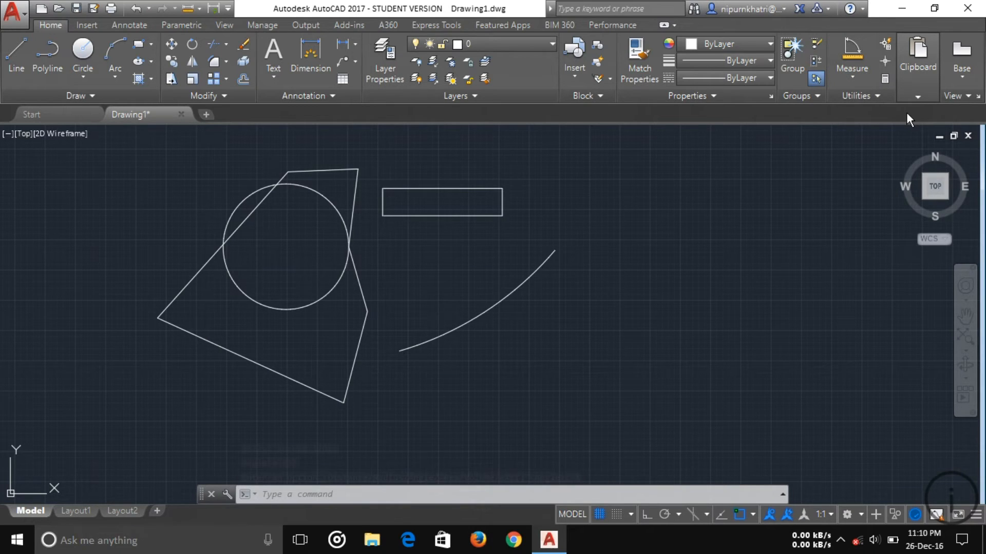
{"action": "mouse_move", "coordinate": [480, 172]}
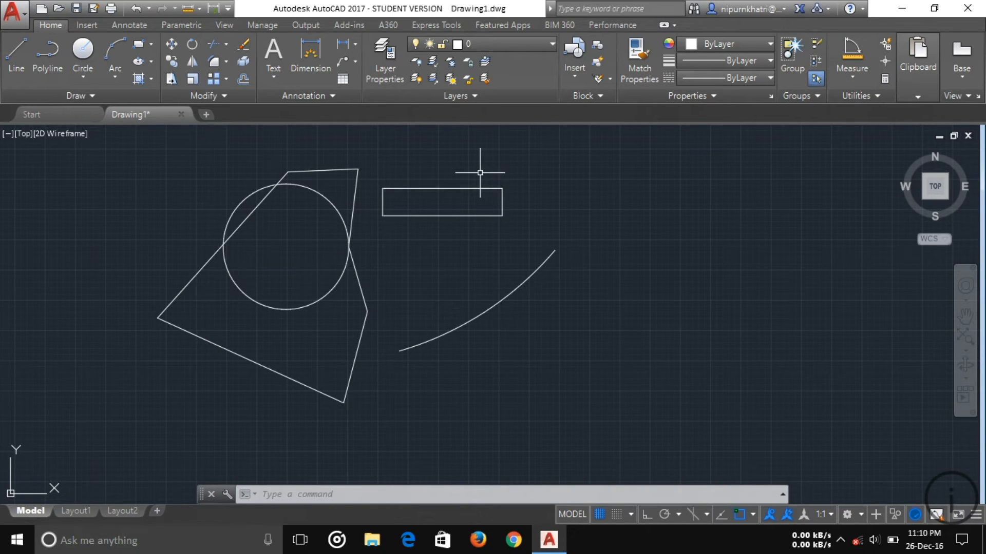
{"action": "mouse_move", "coordinate": [521, 171]}
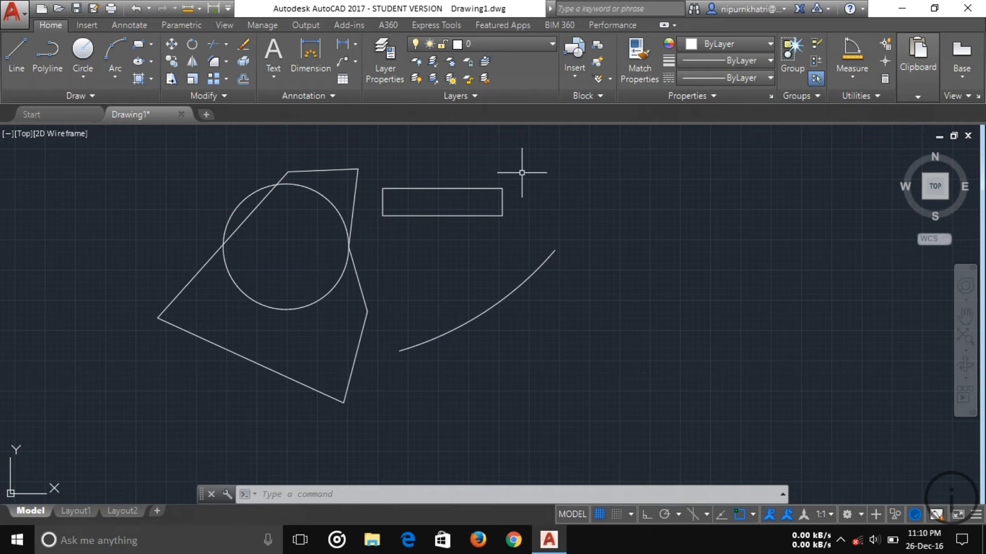
{"action": "mouse_move", "coordinate": [748, 289]}
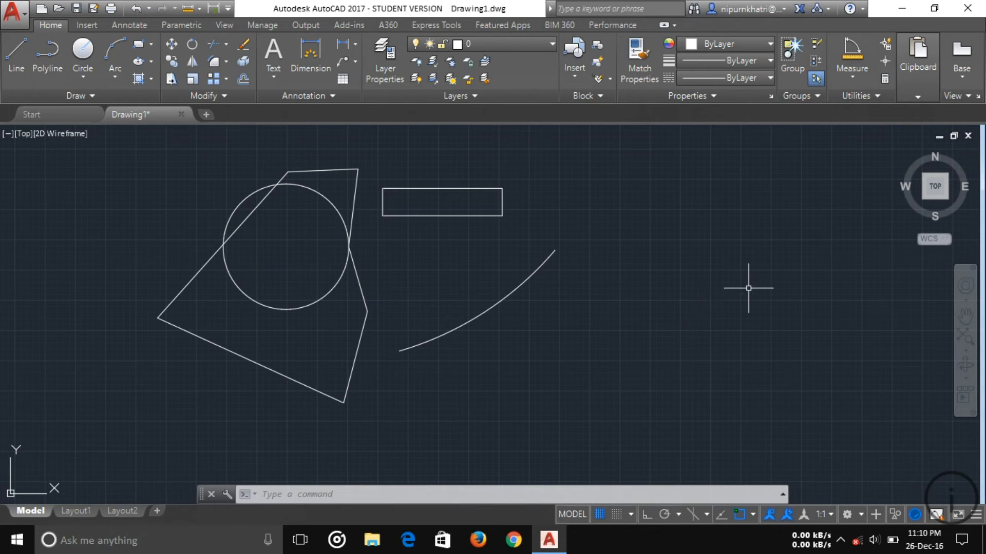
{"action": "mouse_move", "coordinate": [582, 361]}
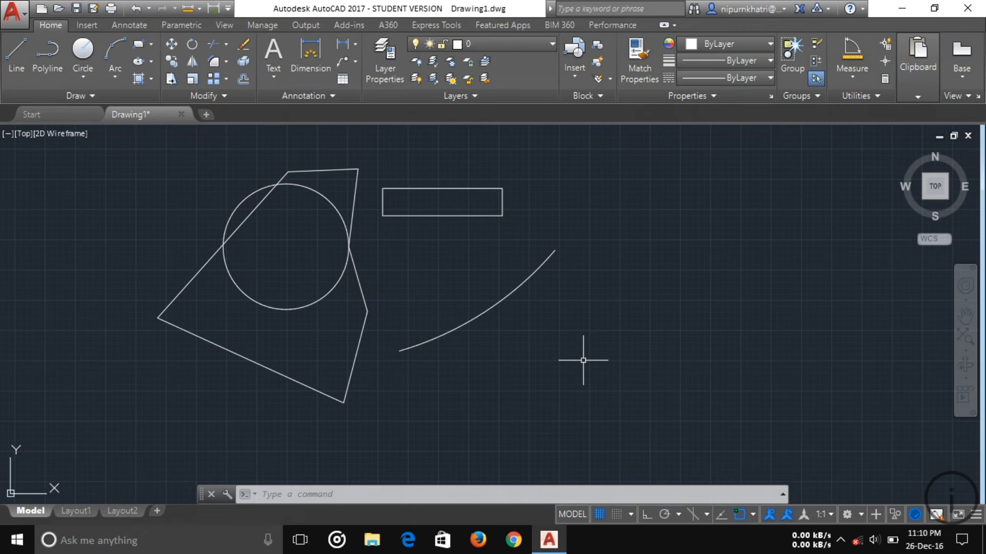
{"action": "mouse_move", "coordinate": [505, 369]}
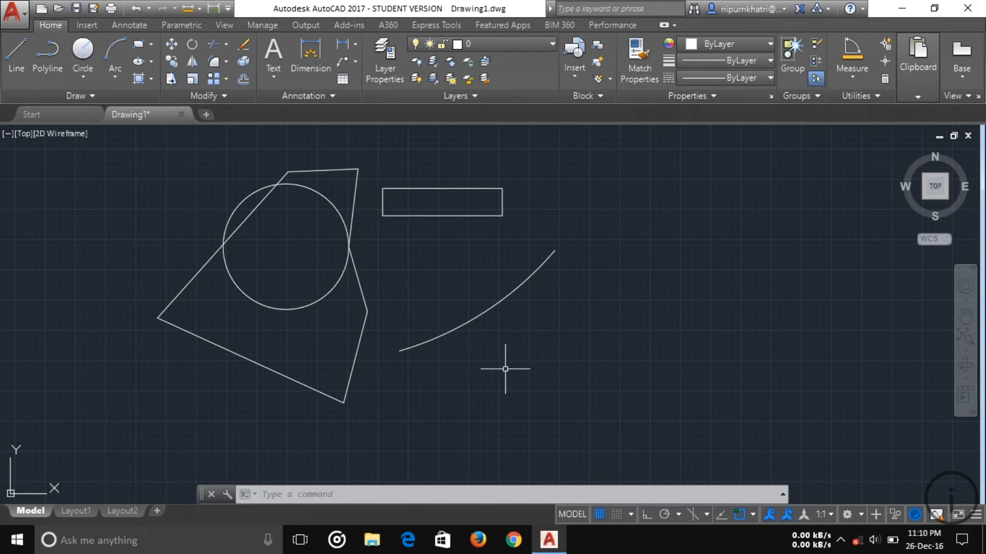
{"action": "mouse_move", "coordinate": [487, 464]}
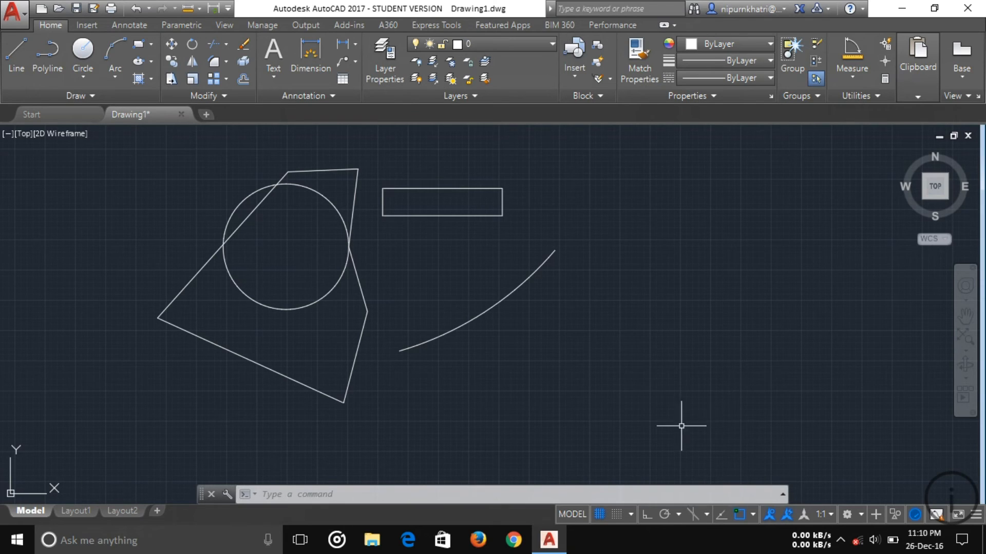
{"action": "mouse_move", "coordinate": [616, 431]}
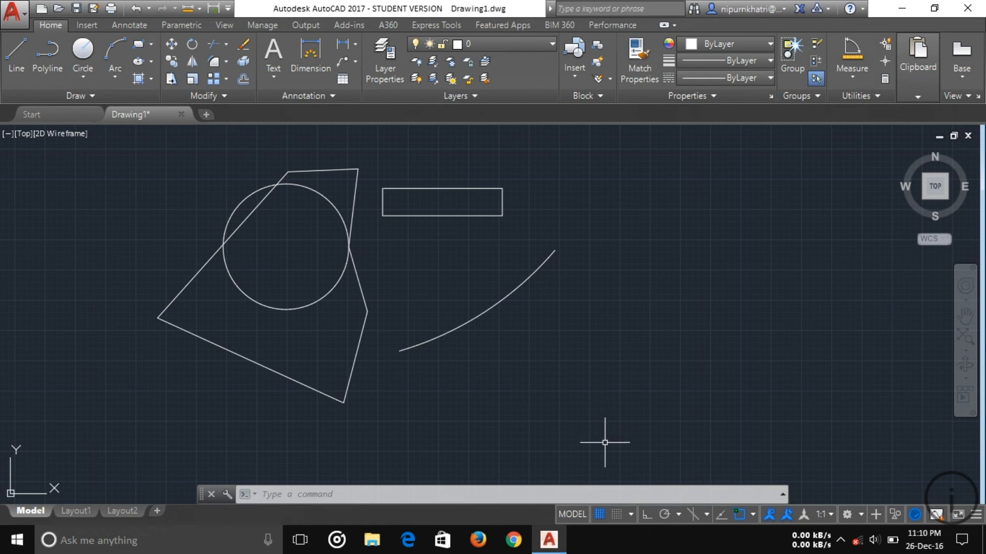
{"action": "mouse_move", "coordinate": [604, 444]}
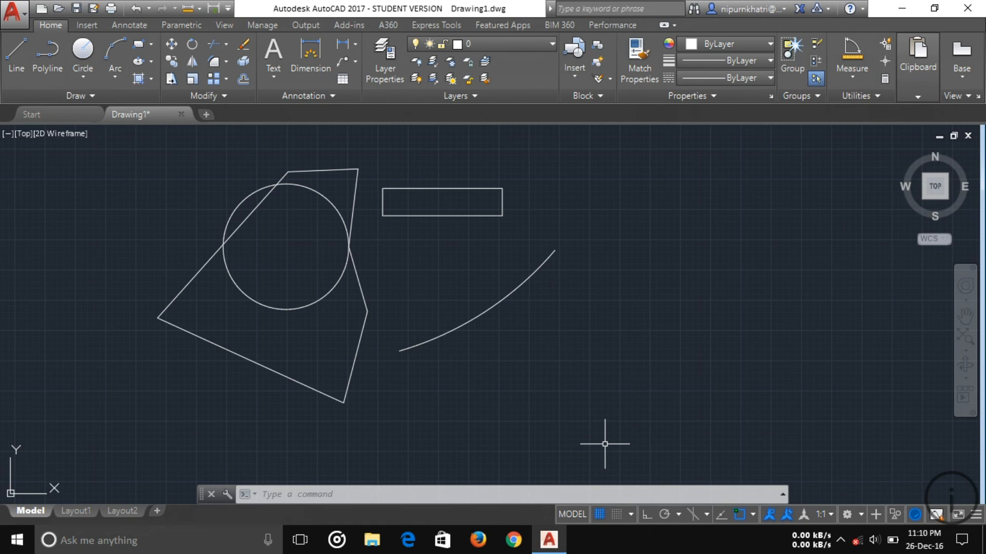